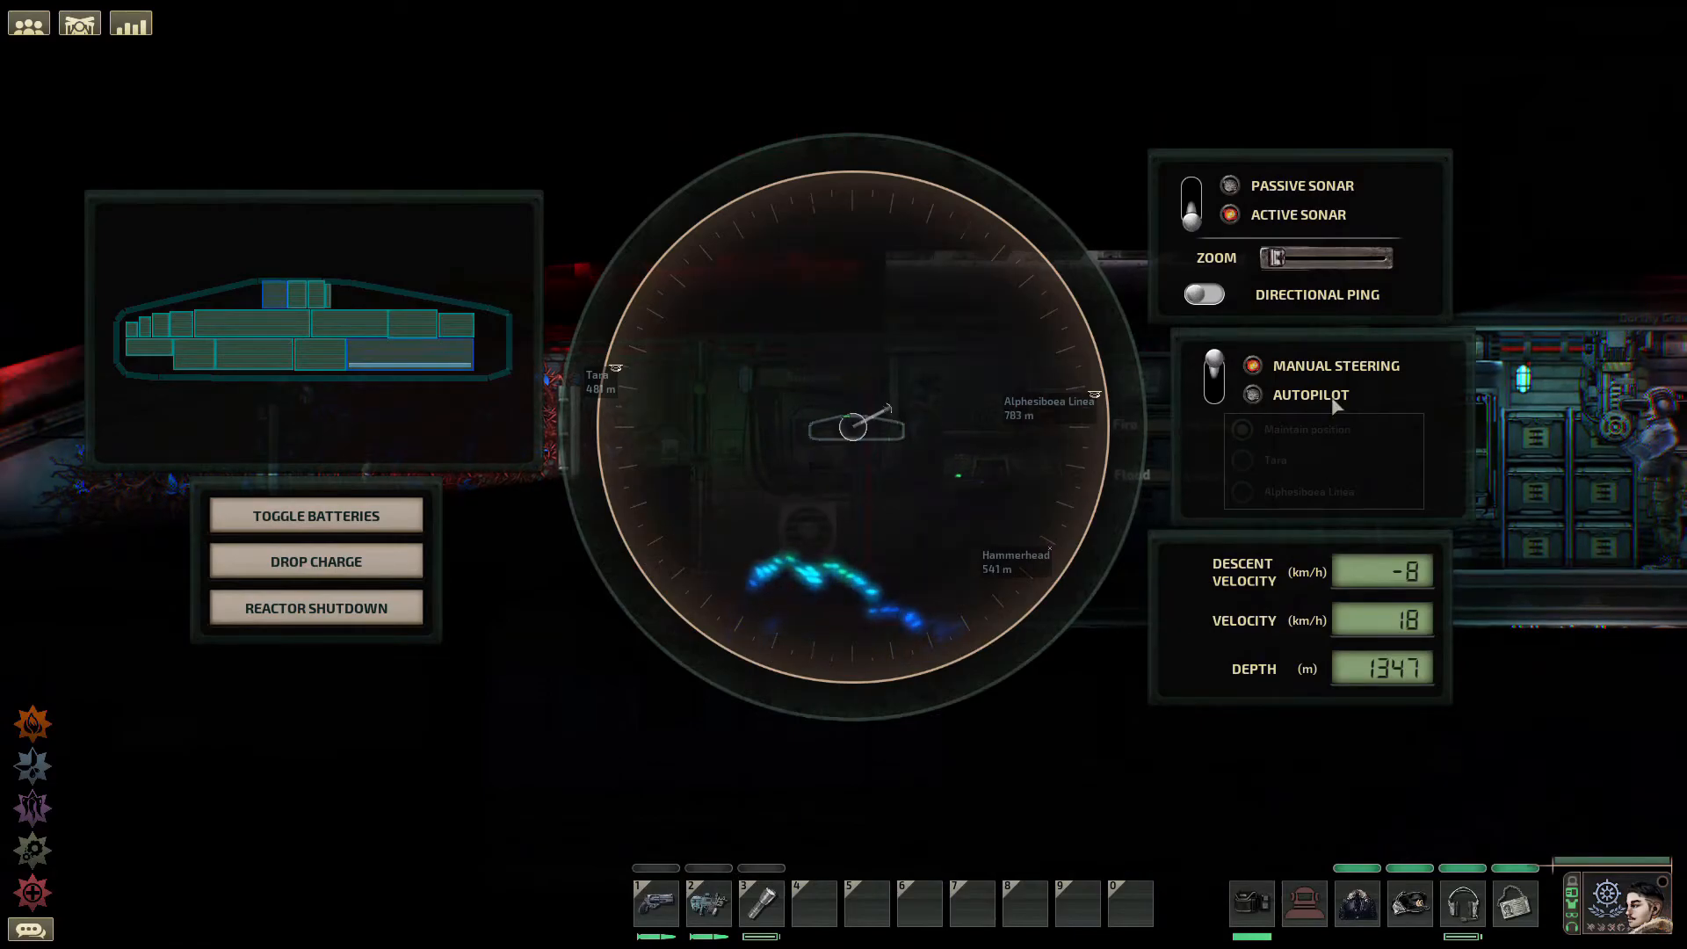
Step: Quit the current submarine round from the pause menu to reach the main menu
left_click(1251, 396)
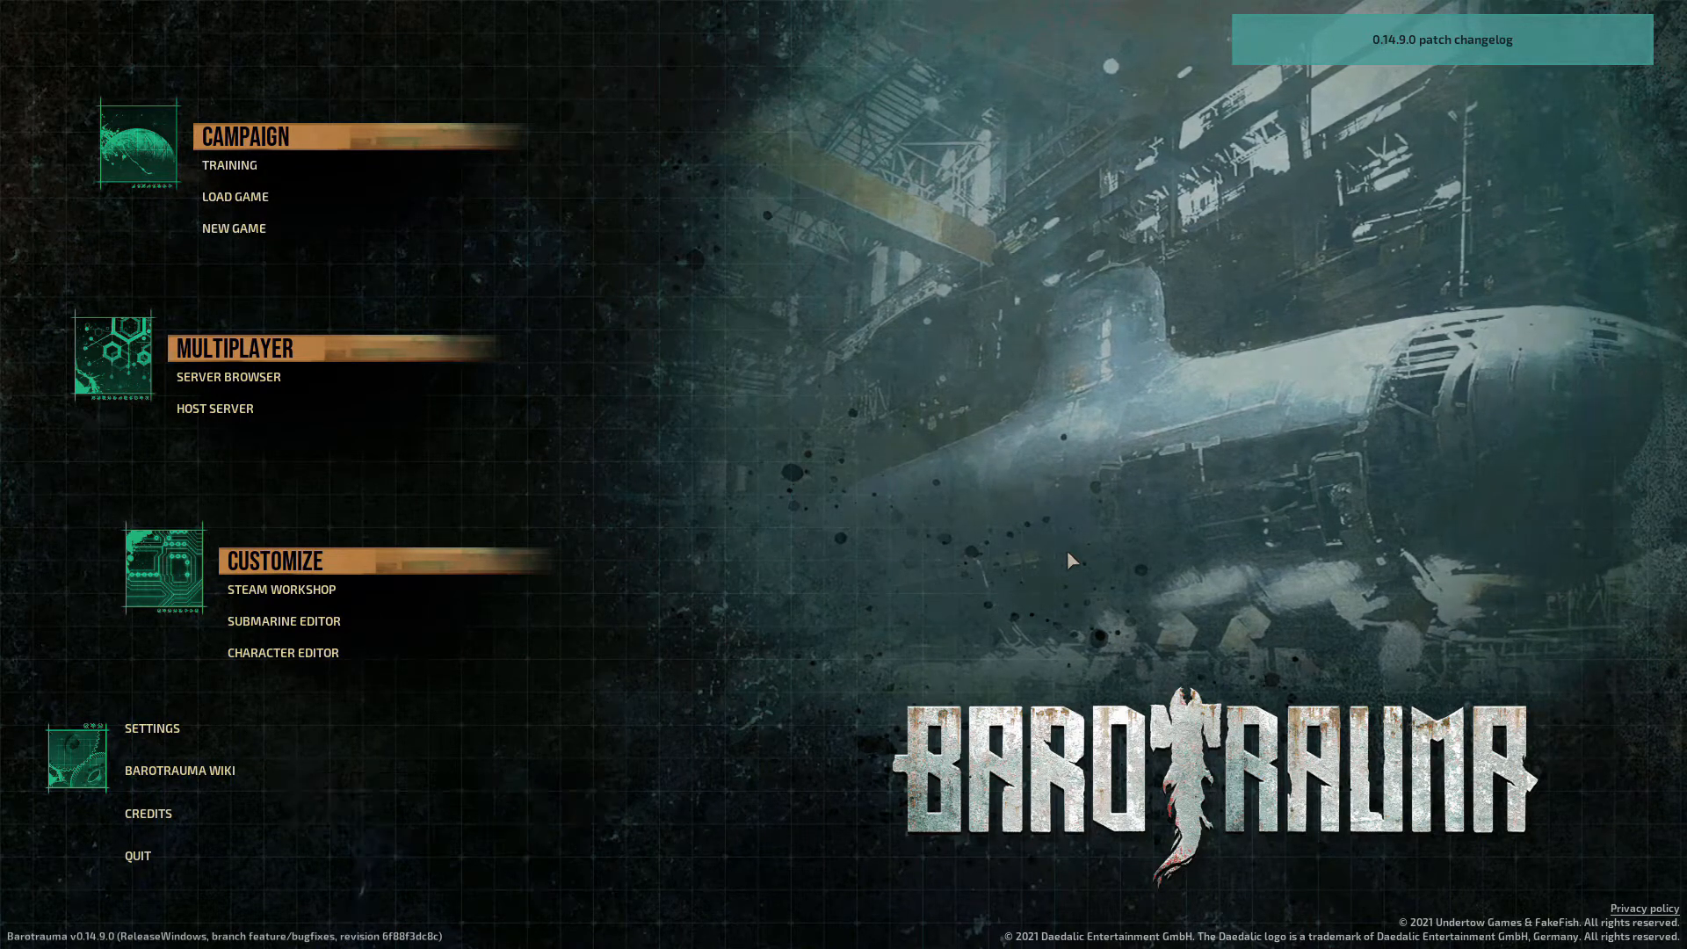
Step: Launch the particle editor via the F3 console and filter the list with 'ele' to ElectricShock
key("f3")
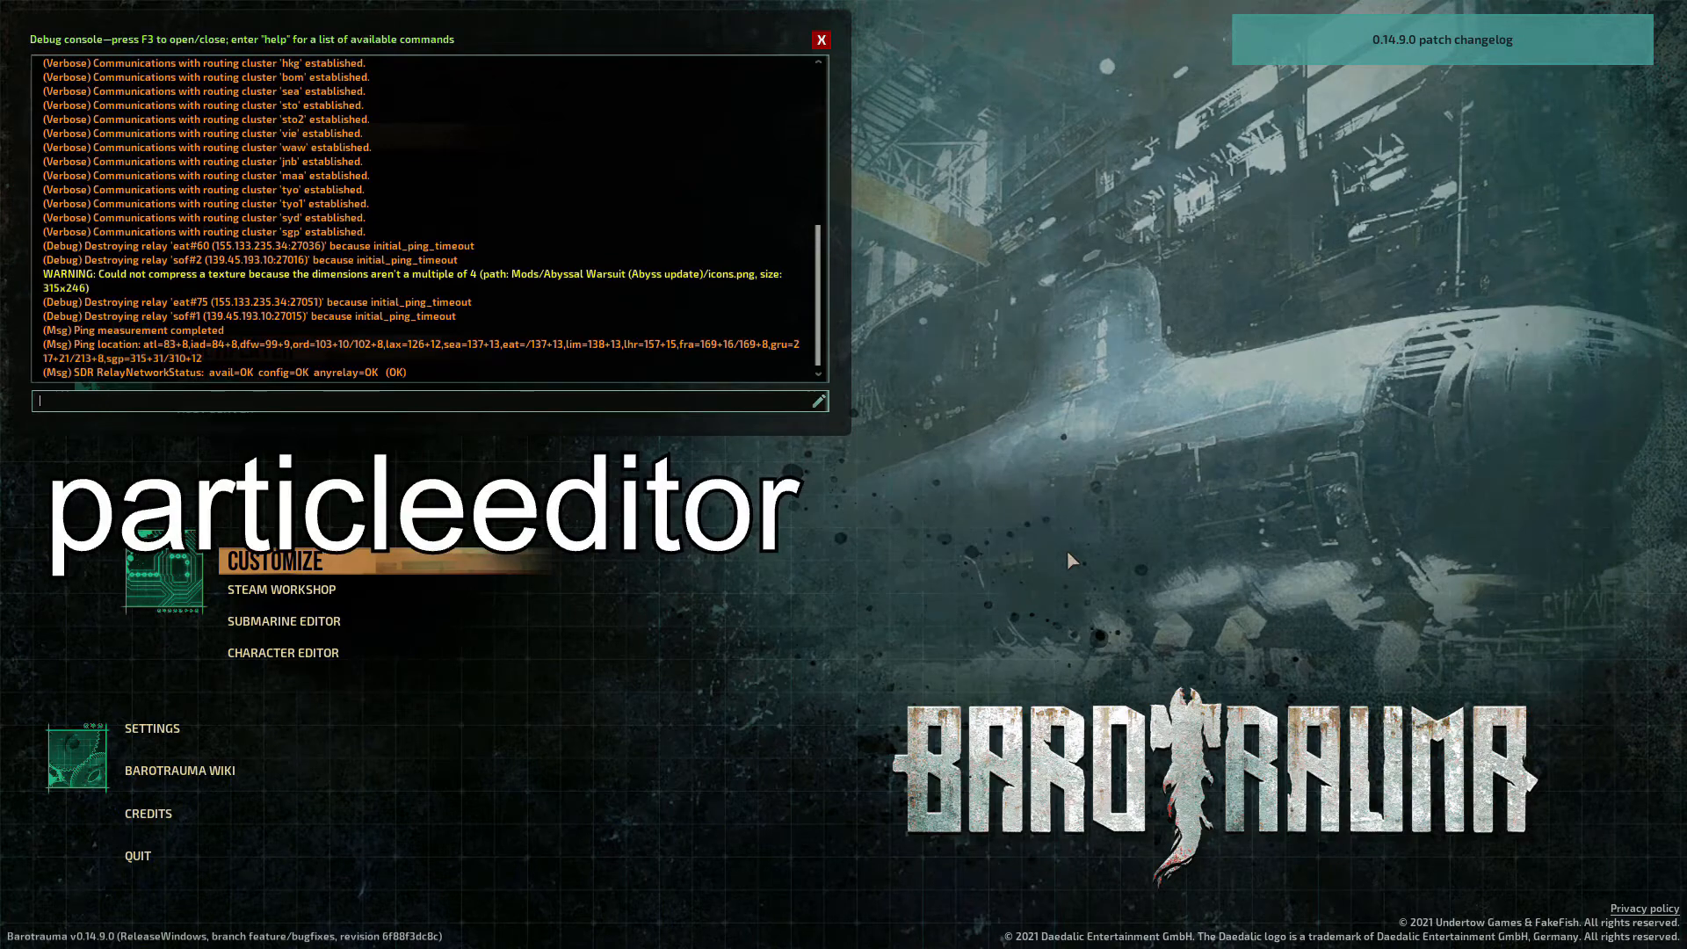
key("Return")
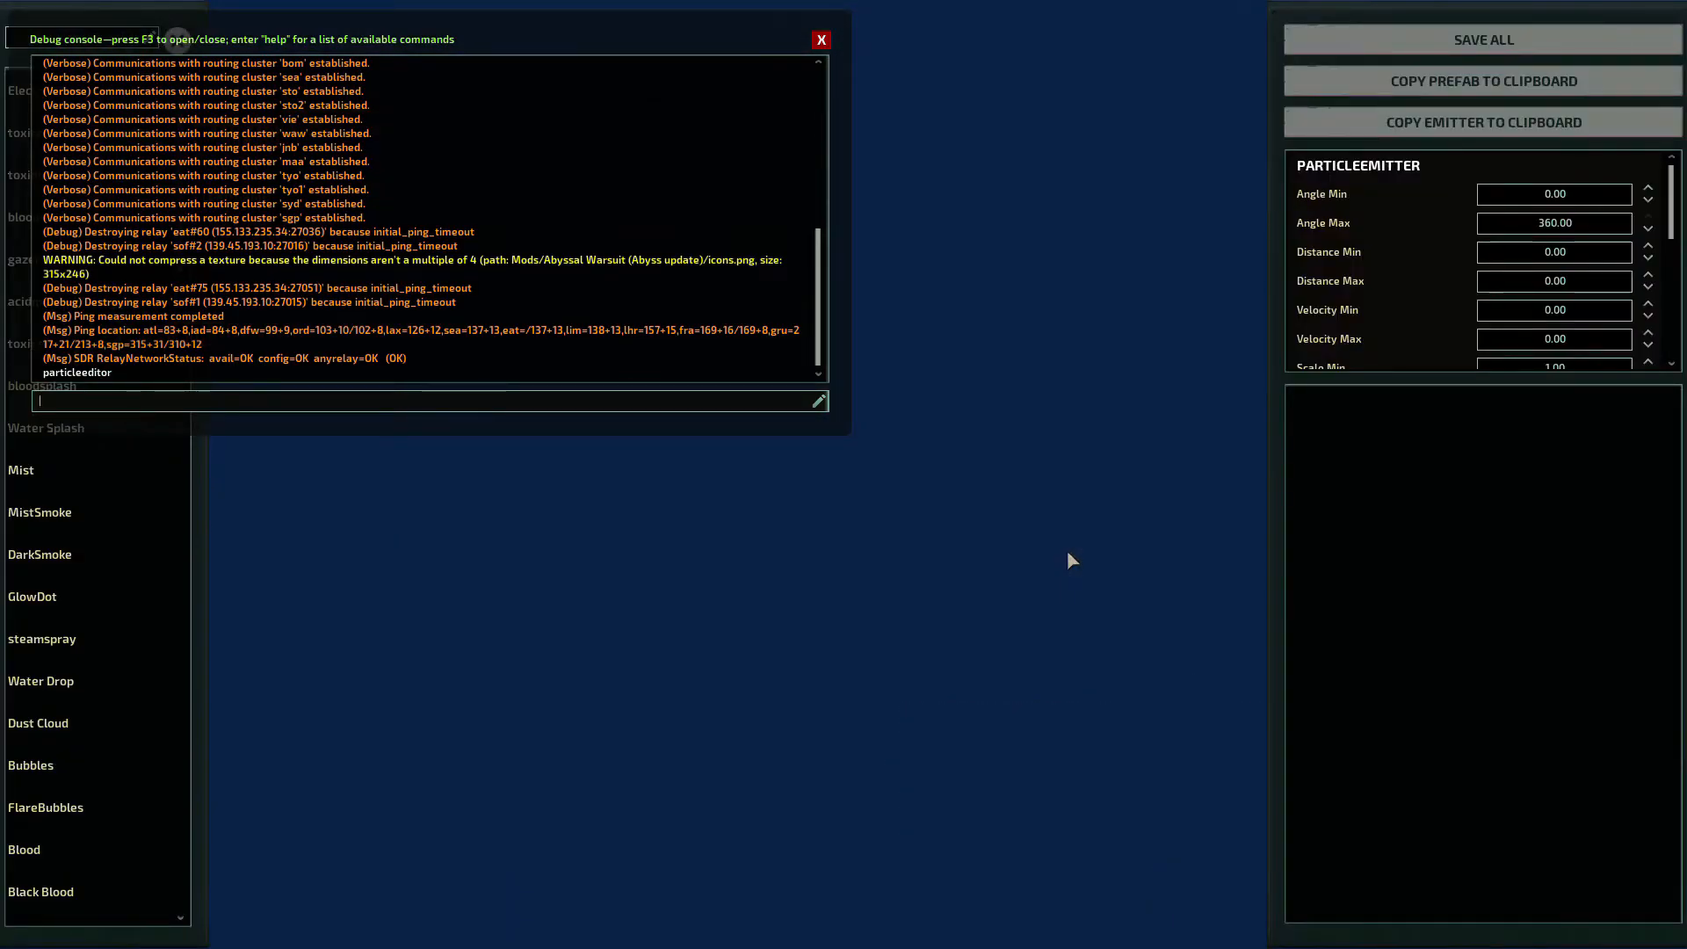
left_click(821, 39)
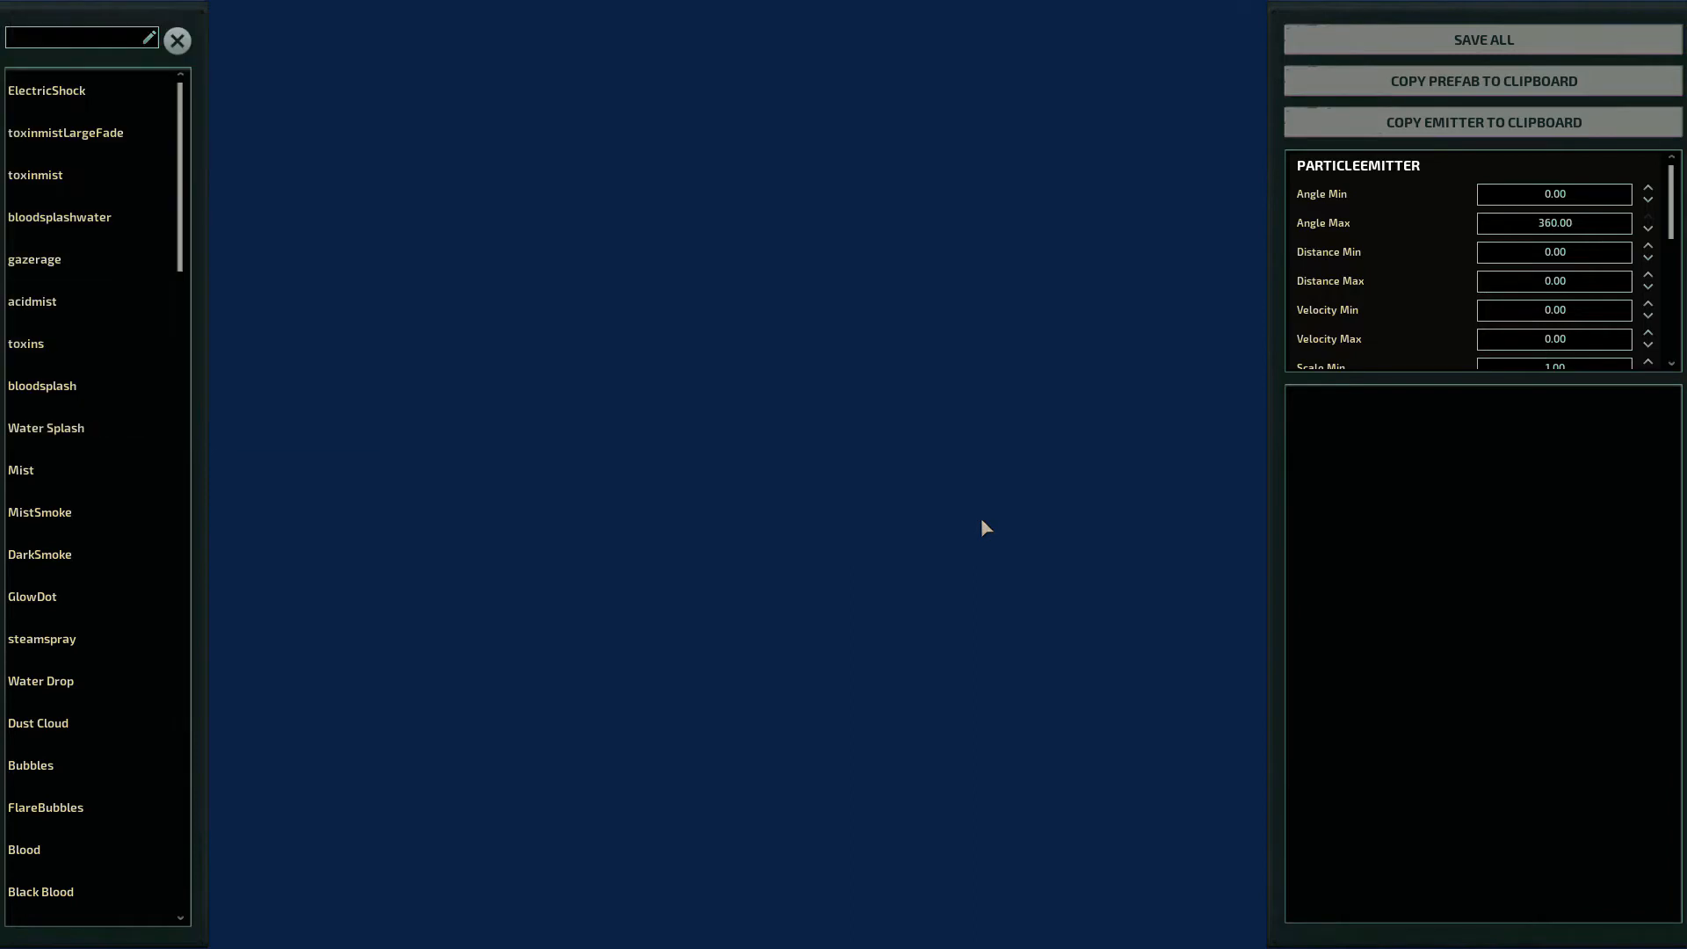
mouse_move(1248, 486)
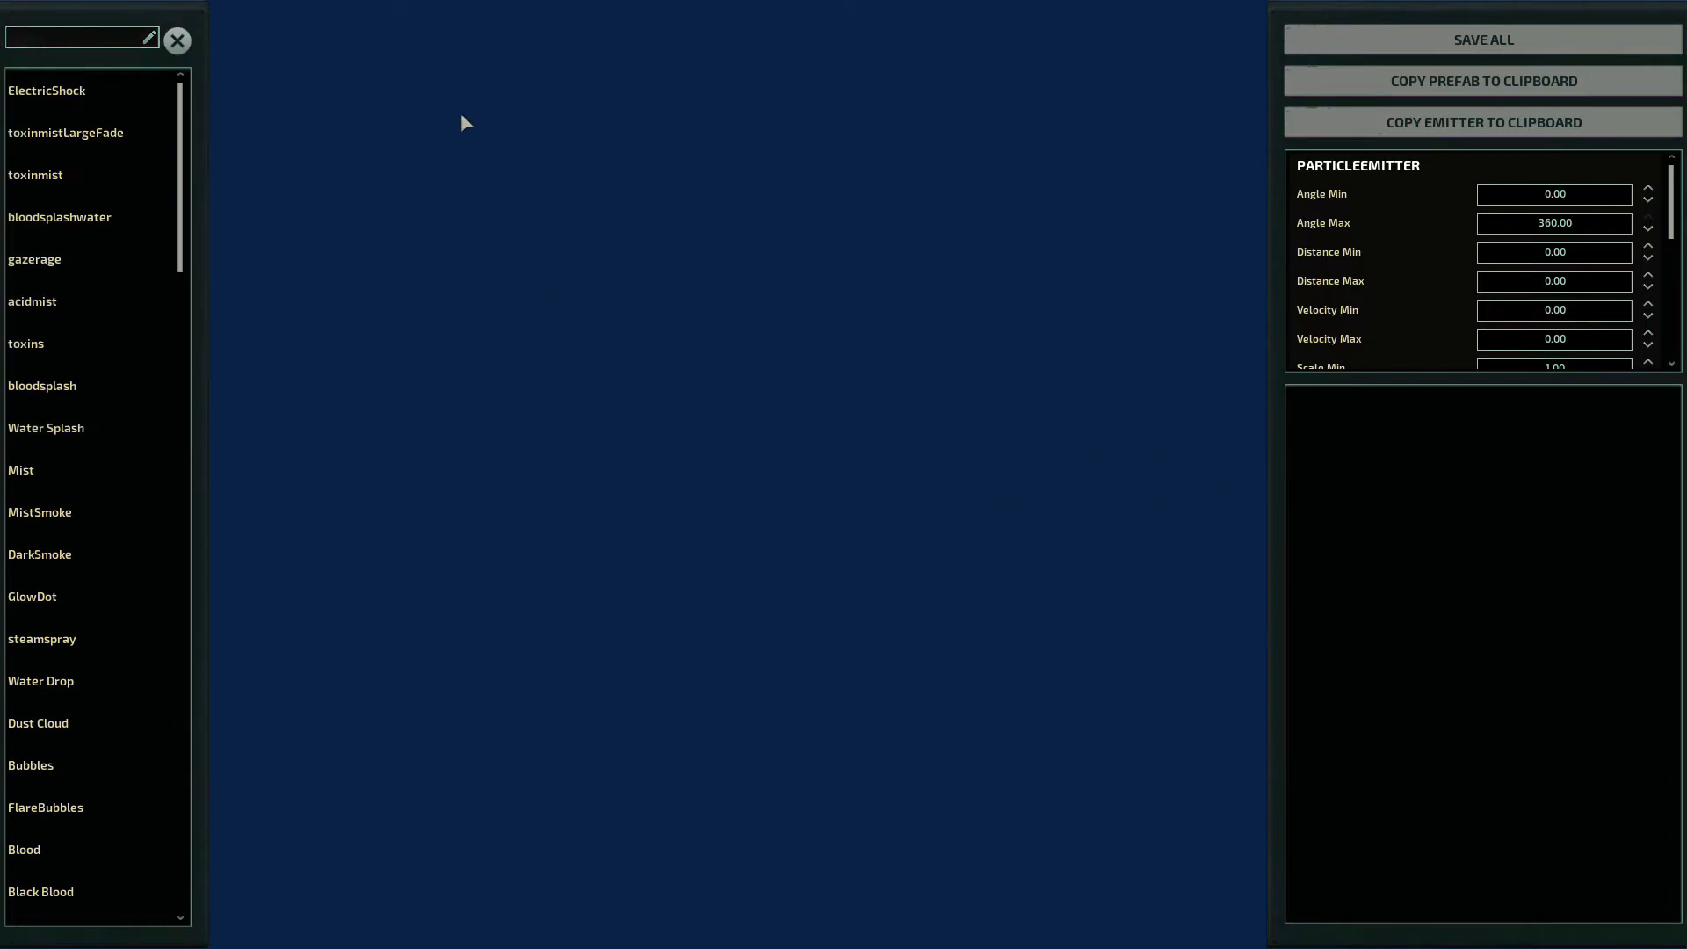
type("ele")
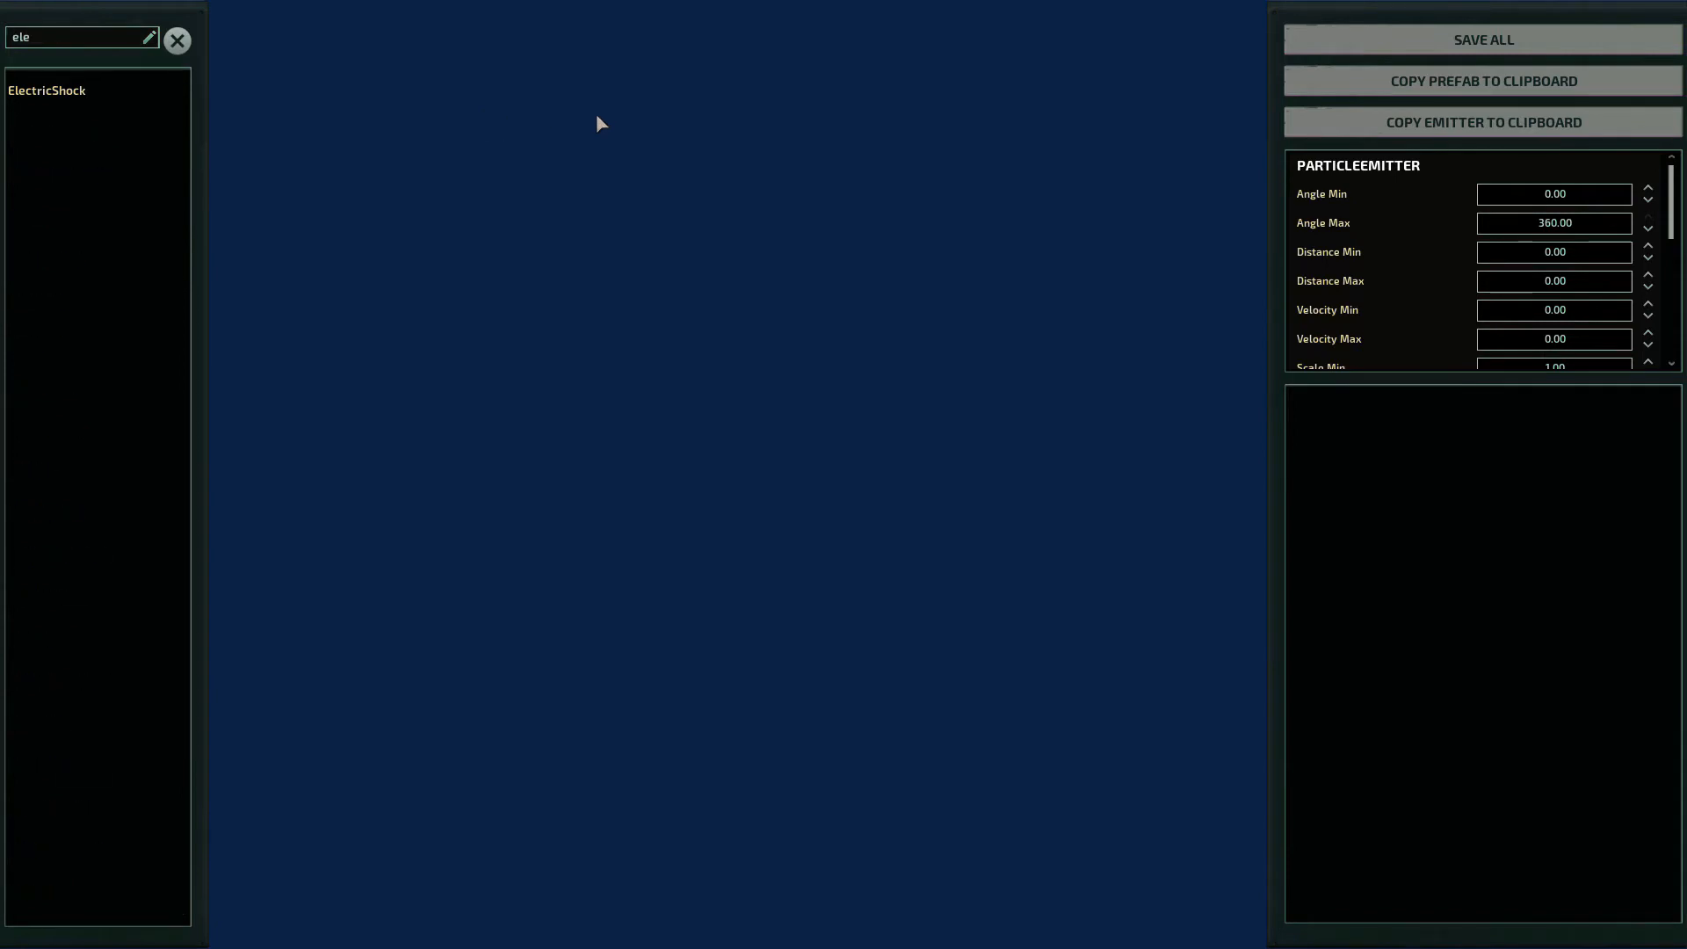
Step: Load ElectricShock and scroll through its emitter and particle properties
left_click(97, 90)
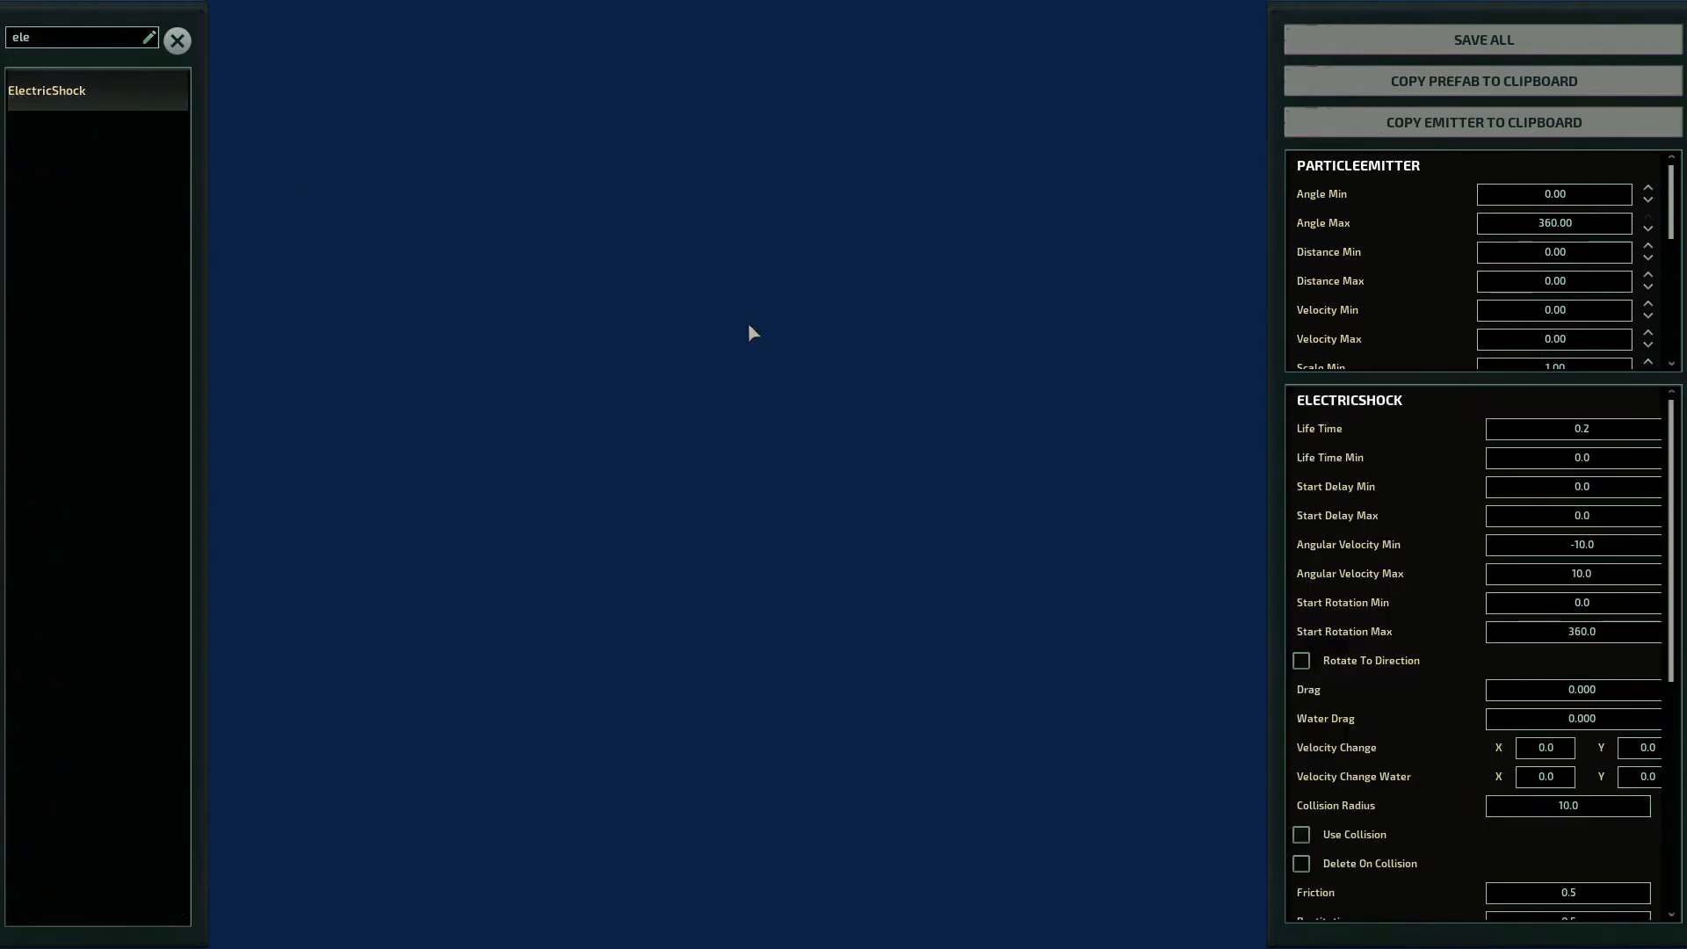
mouse_move(701, 357)
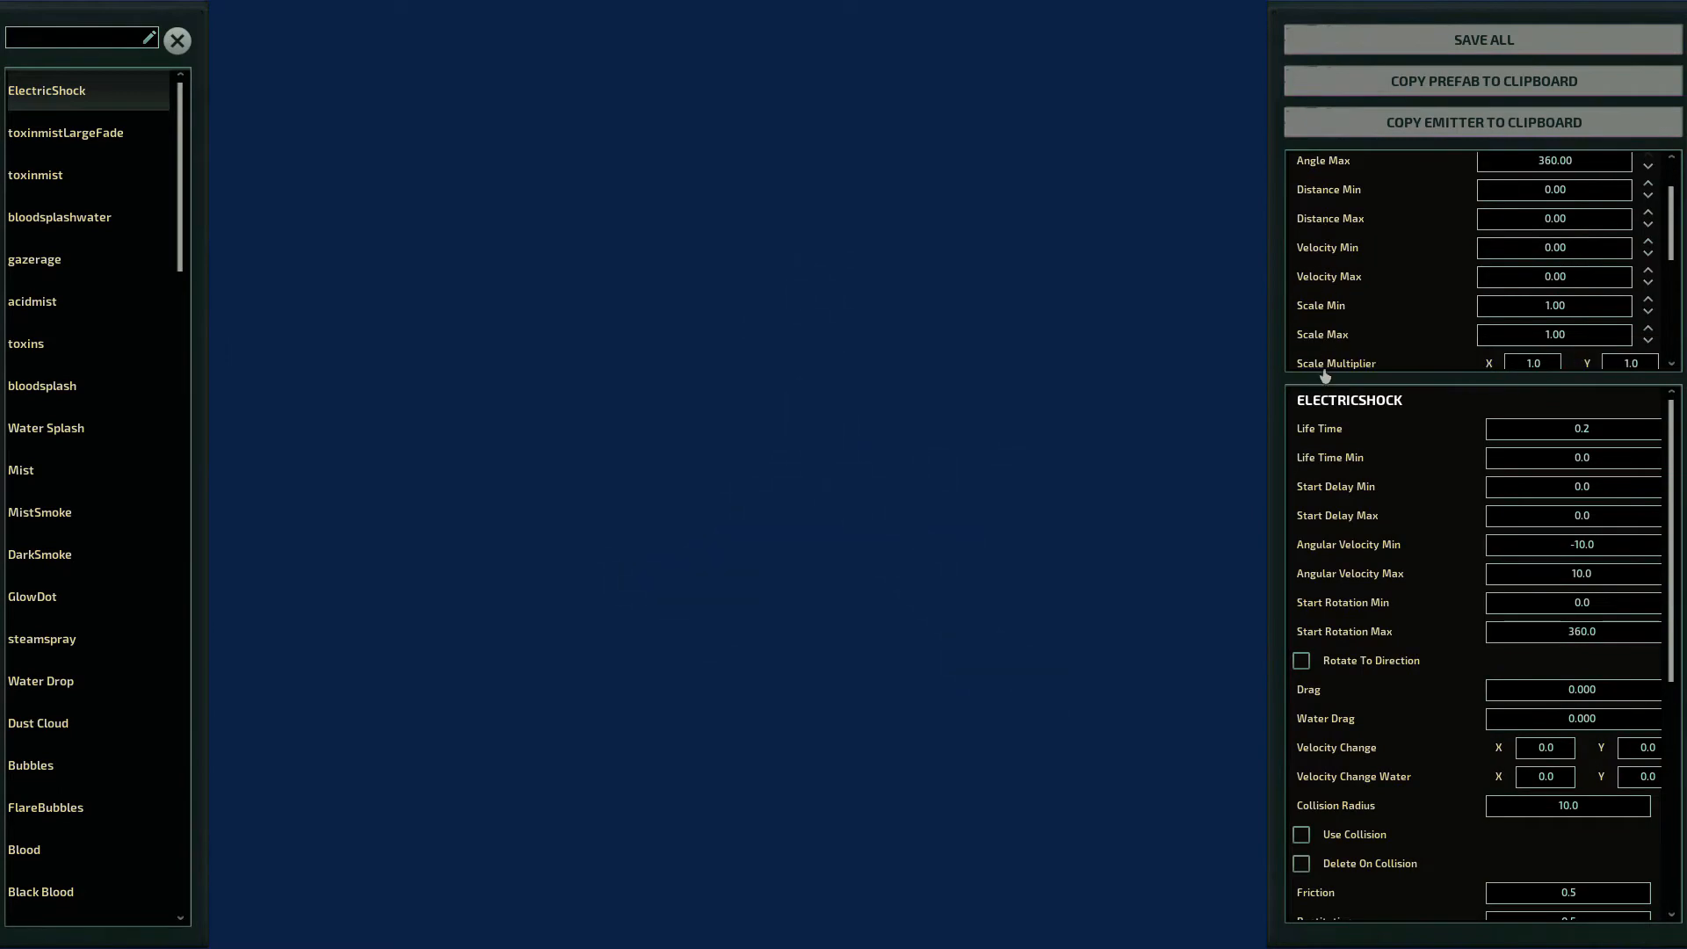
mouse_move(1334, 515)
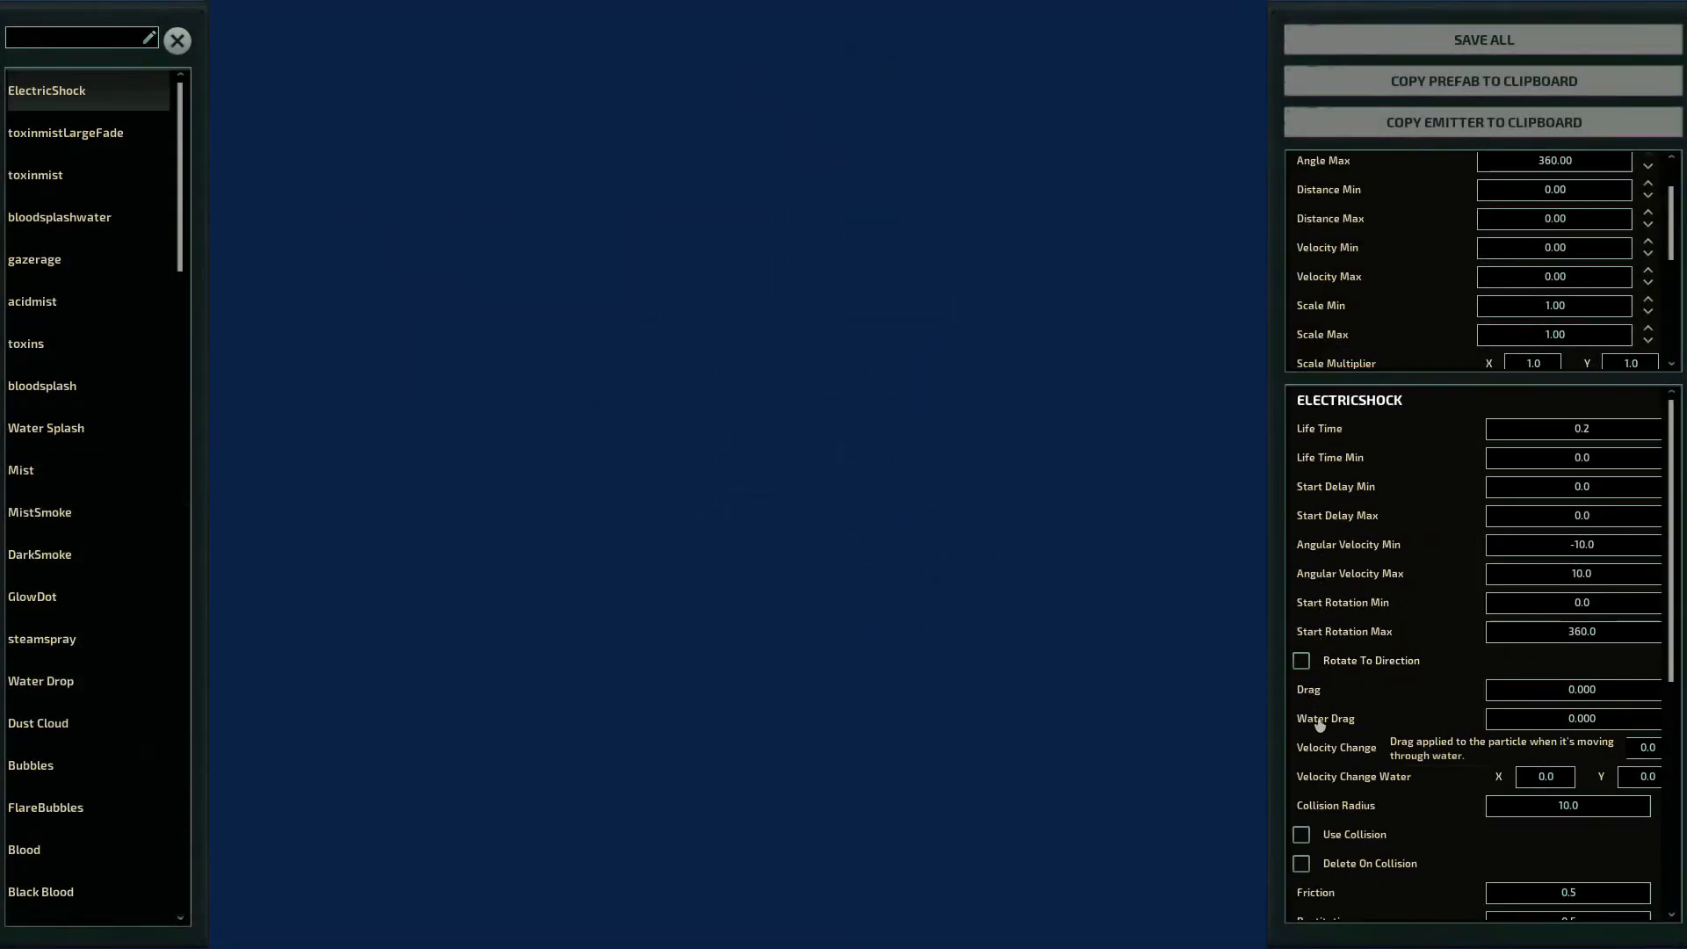
scroll("down", 3)
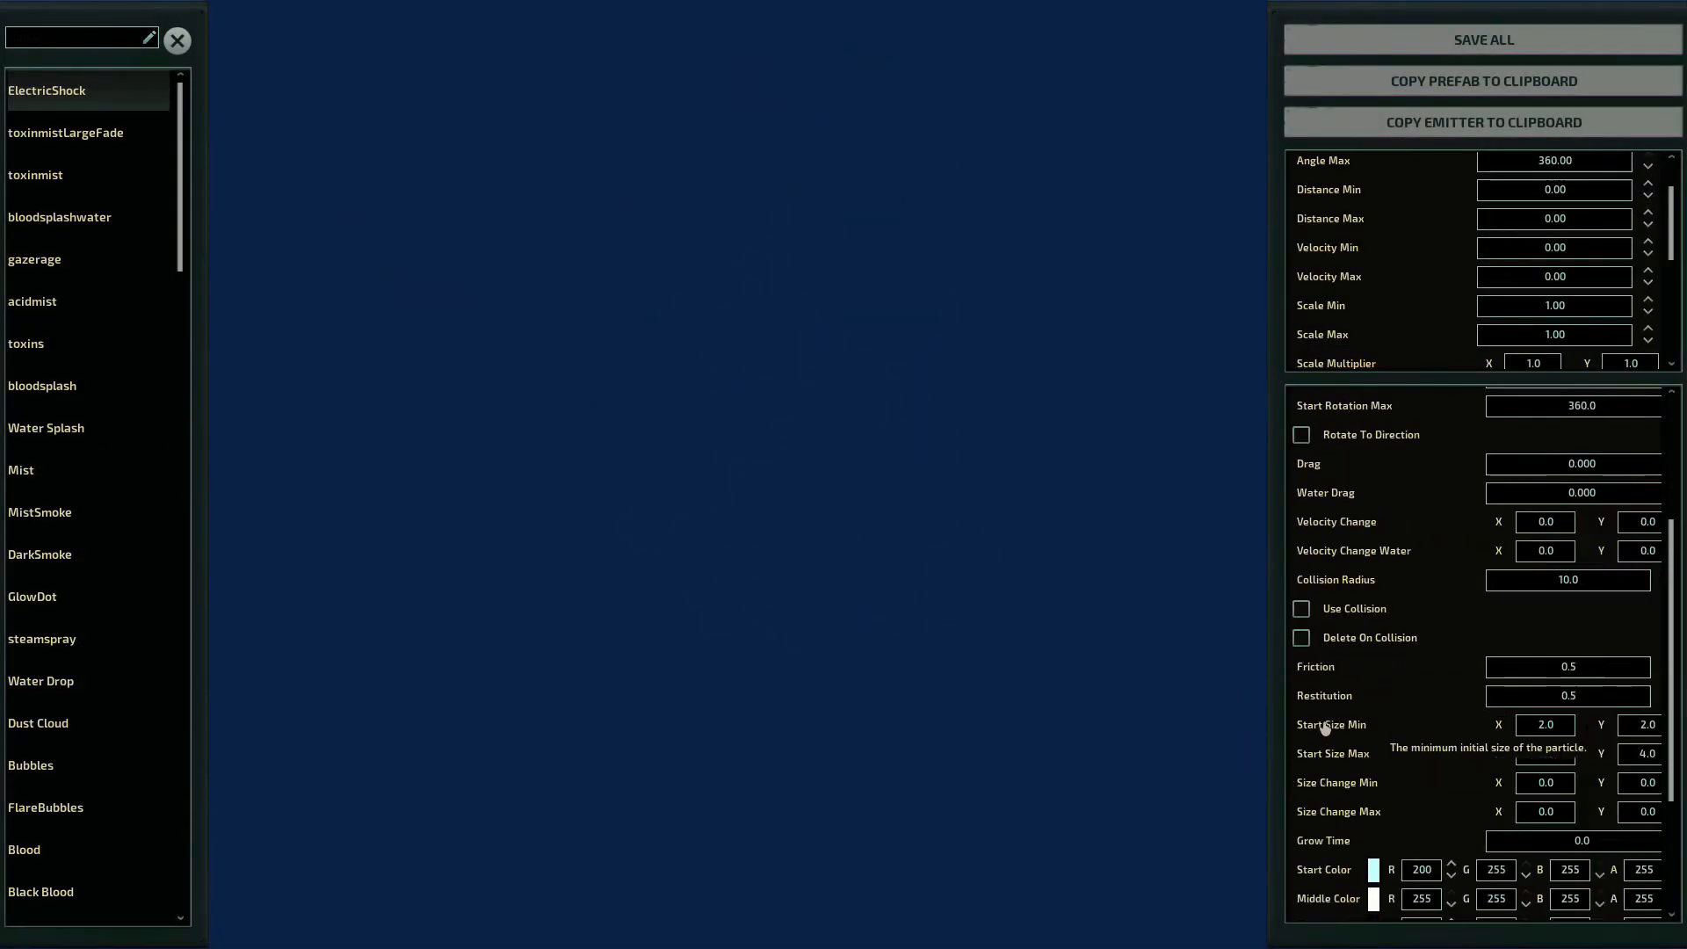
scroll("down", 3)
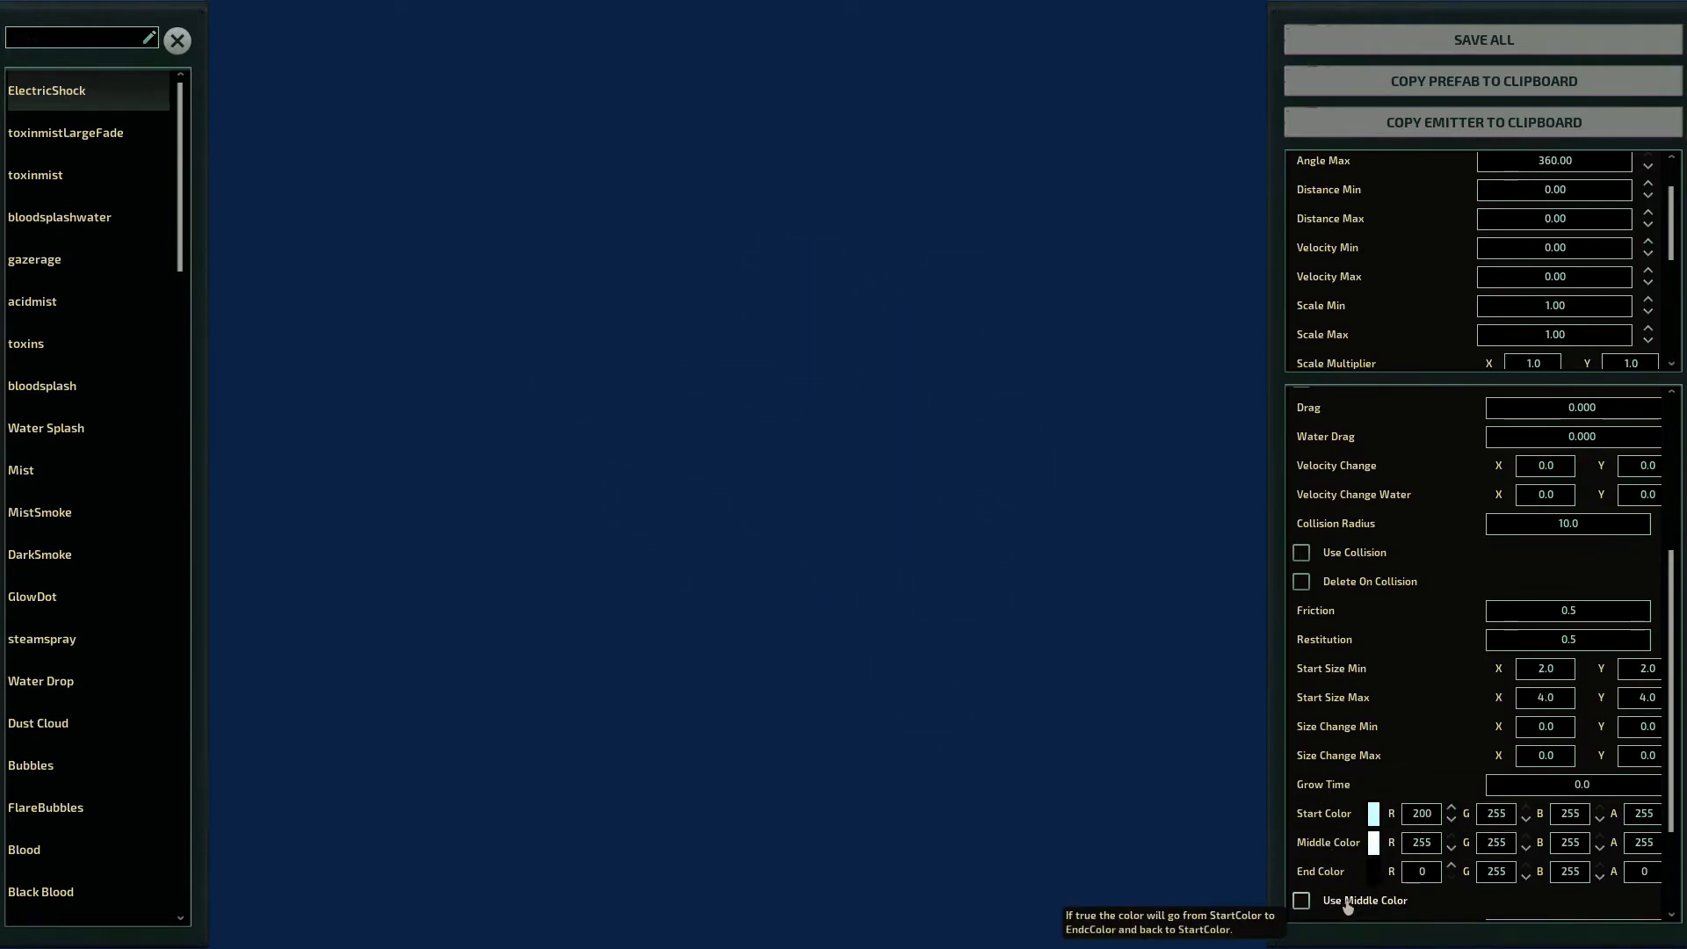
mouse_move(1346, 729)
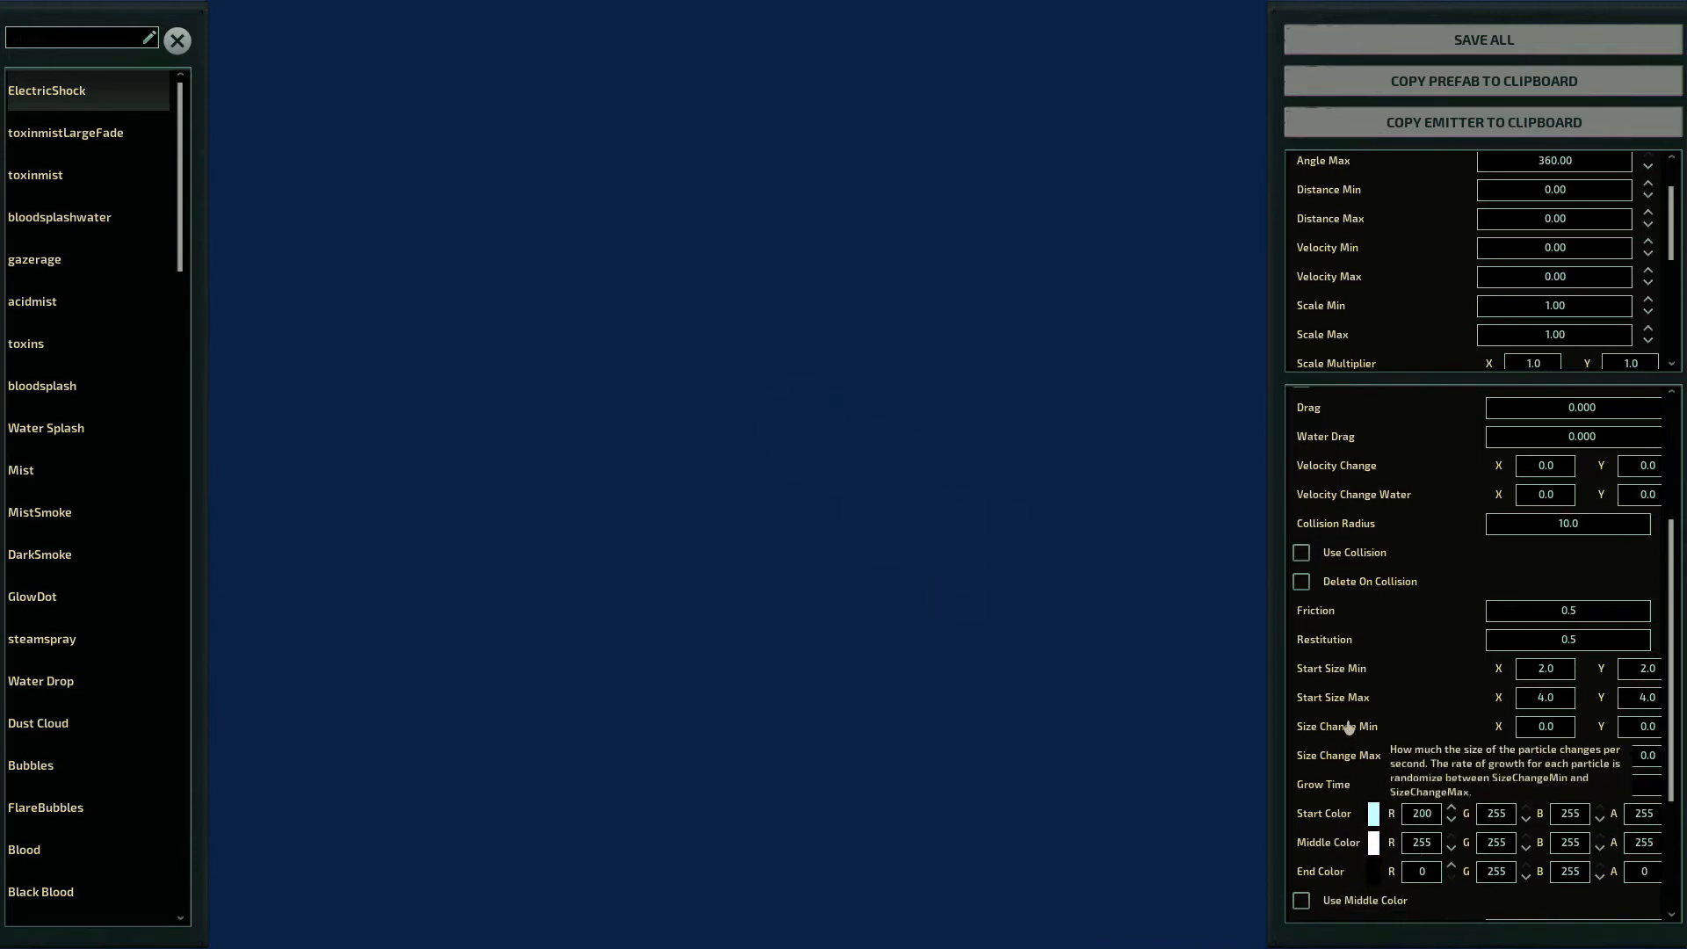
scroll("up", 3)
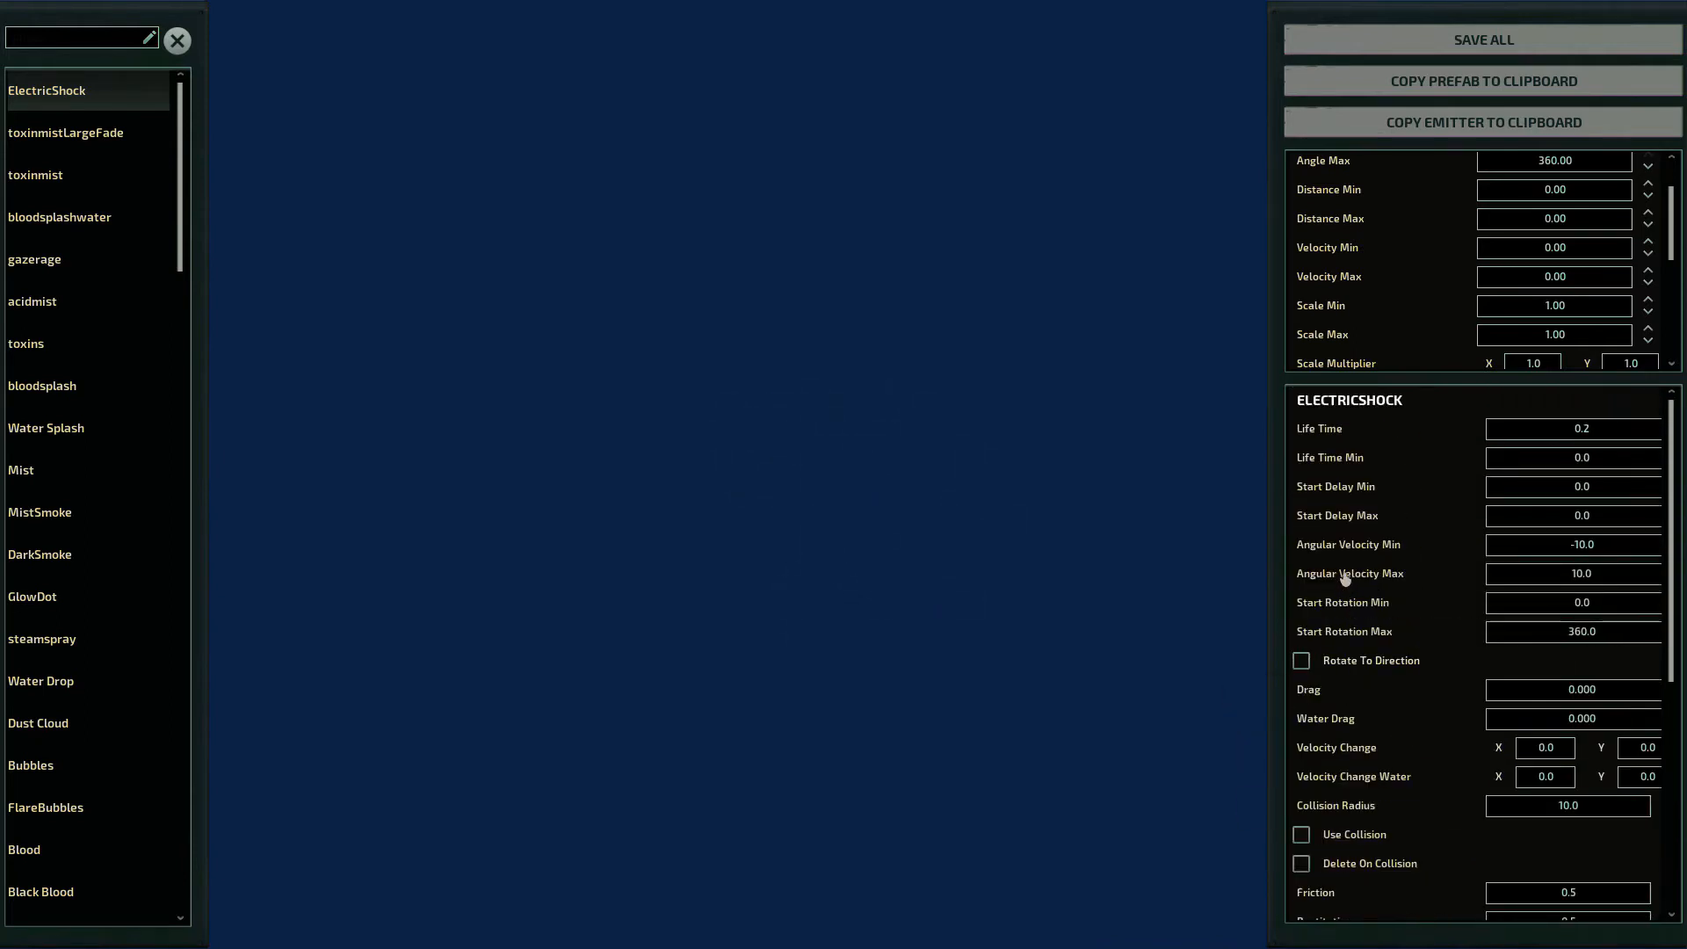
mouse_move(1336, 552)
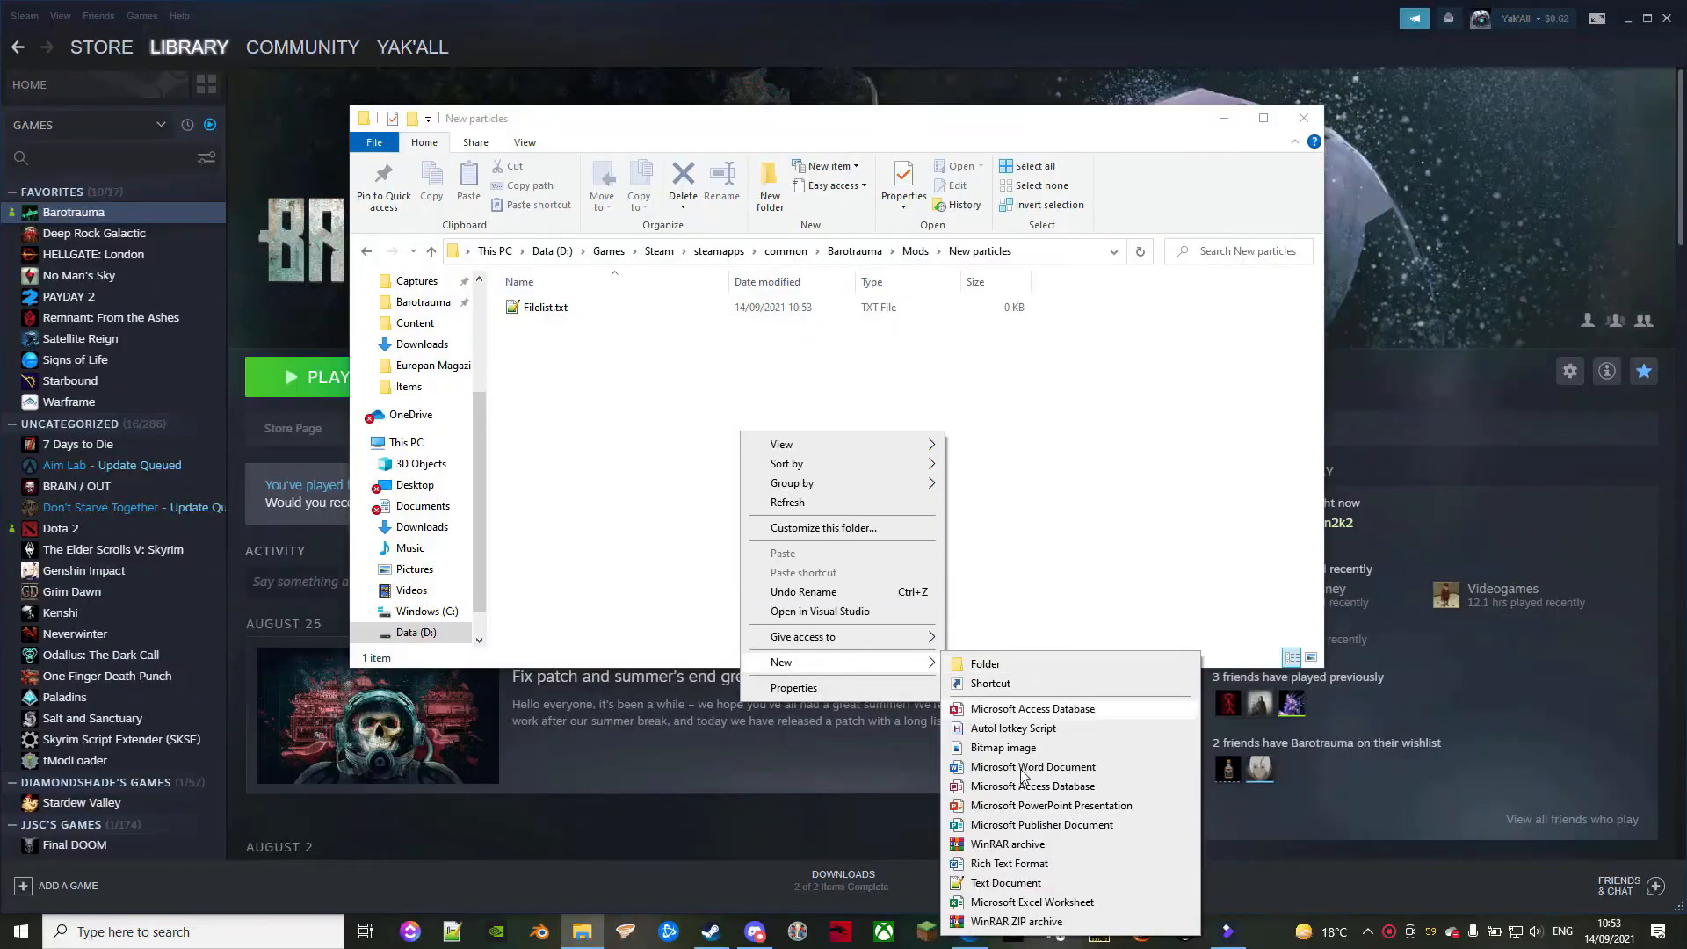
Step: Create a second empty text document named prefabs in the New particles folder
left_click(1006, 883)
type("prefabs.txt")
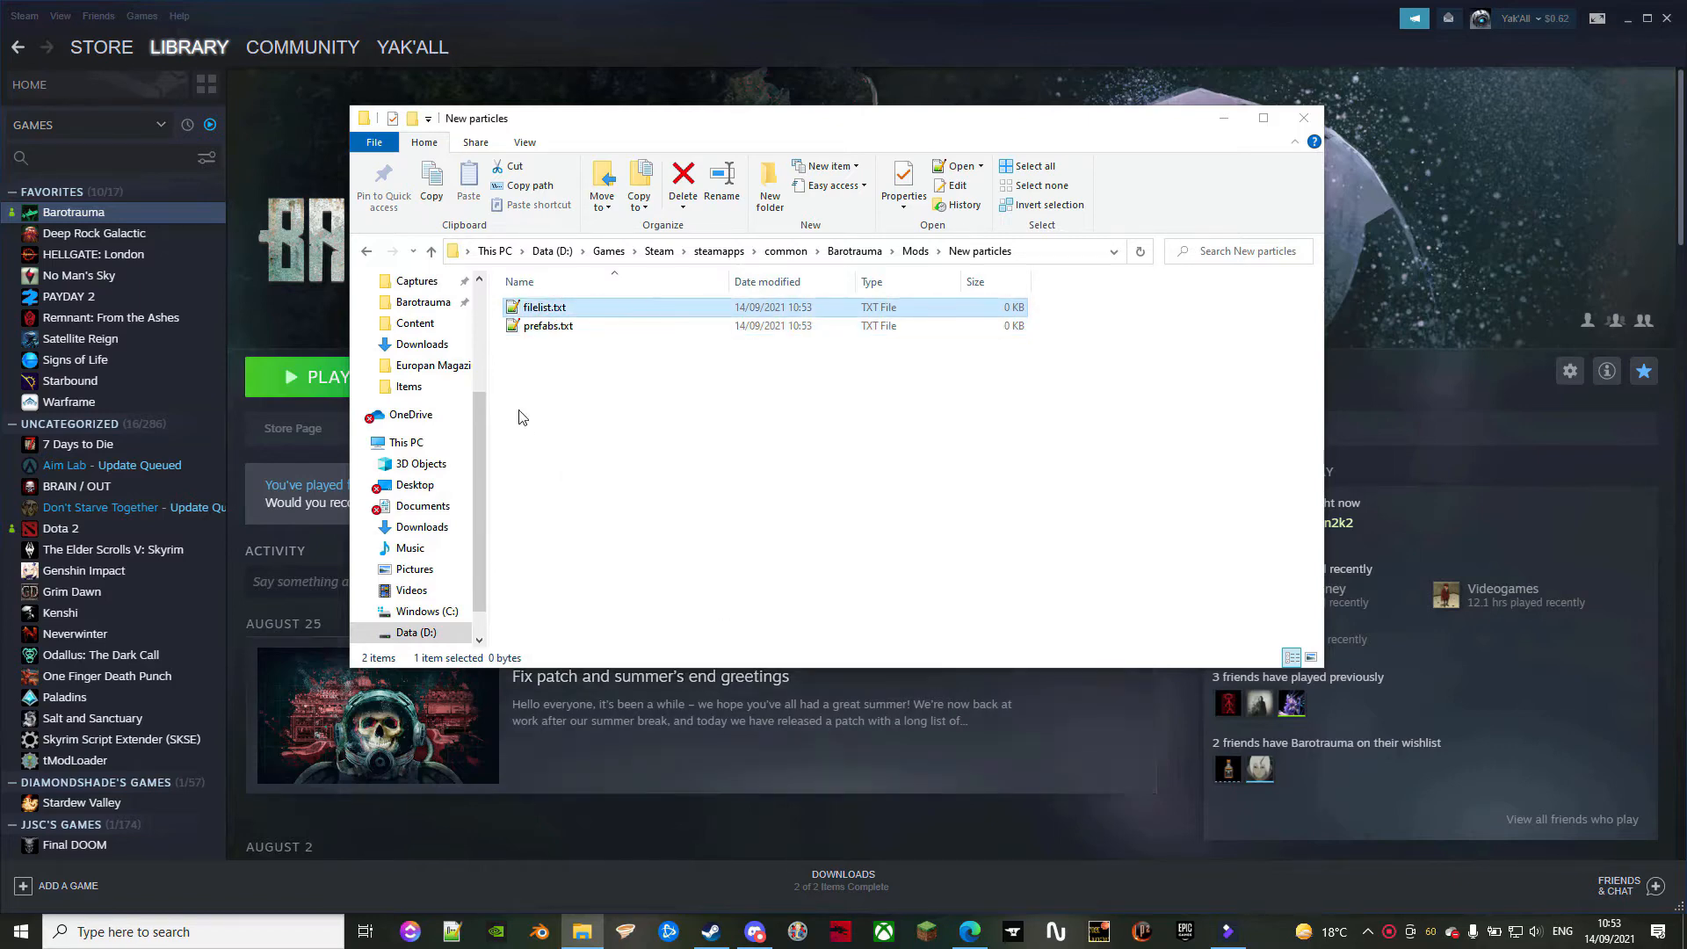
Step: Write an empty <prefabs></prefabs> element into prefabs.xml in Notepad++
double_click(548, 325)
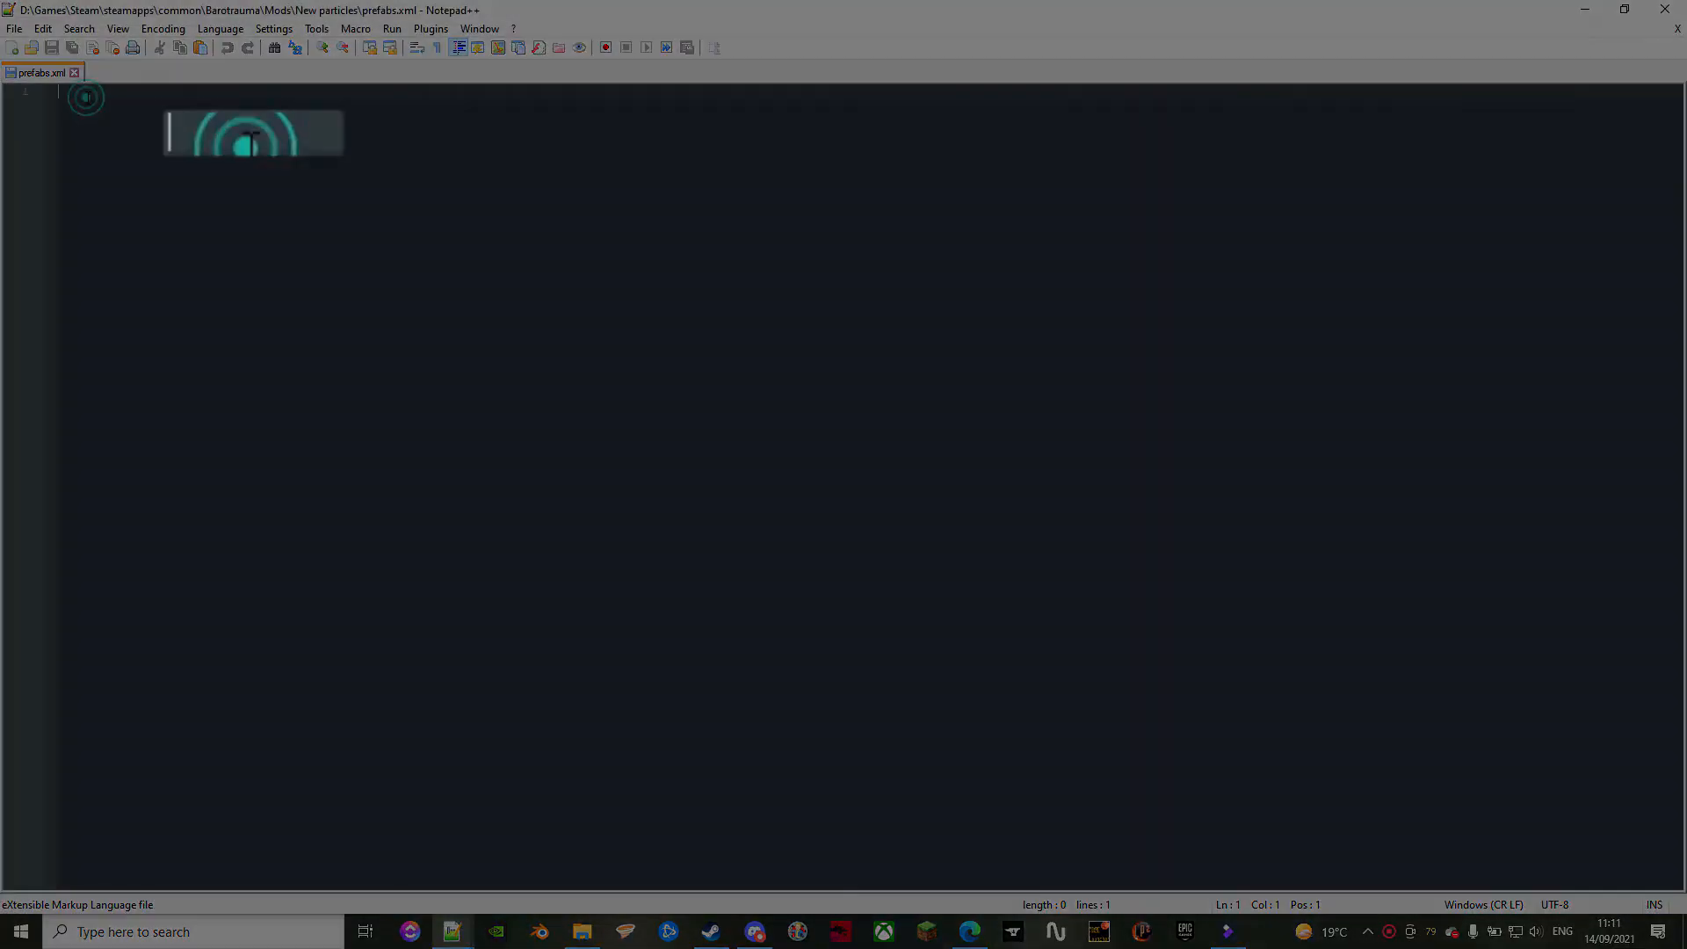
type("<preba")
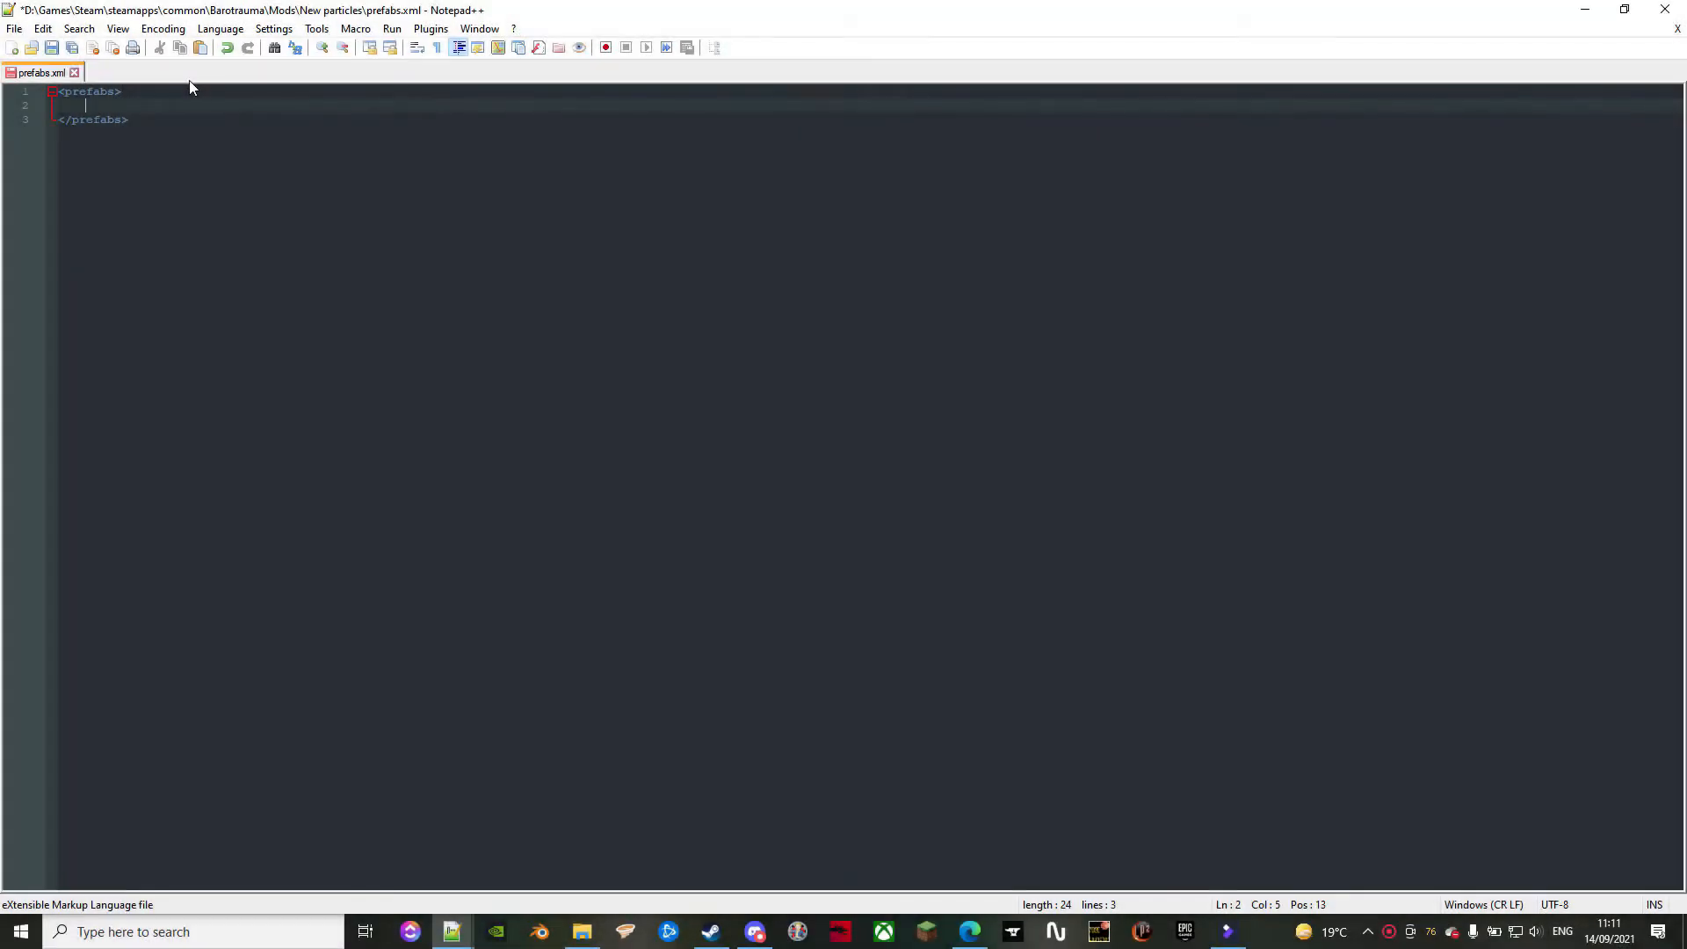
key("ctrl+v")
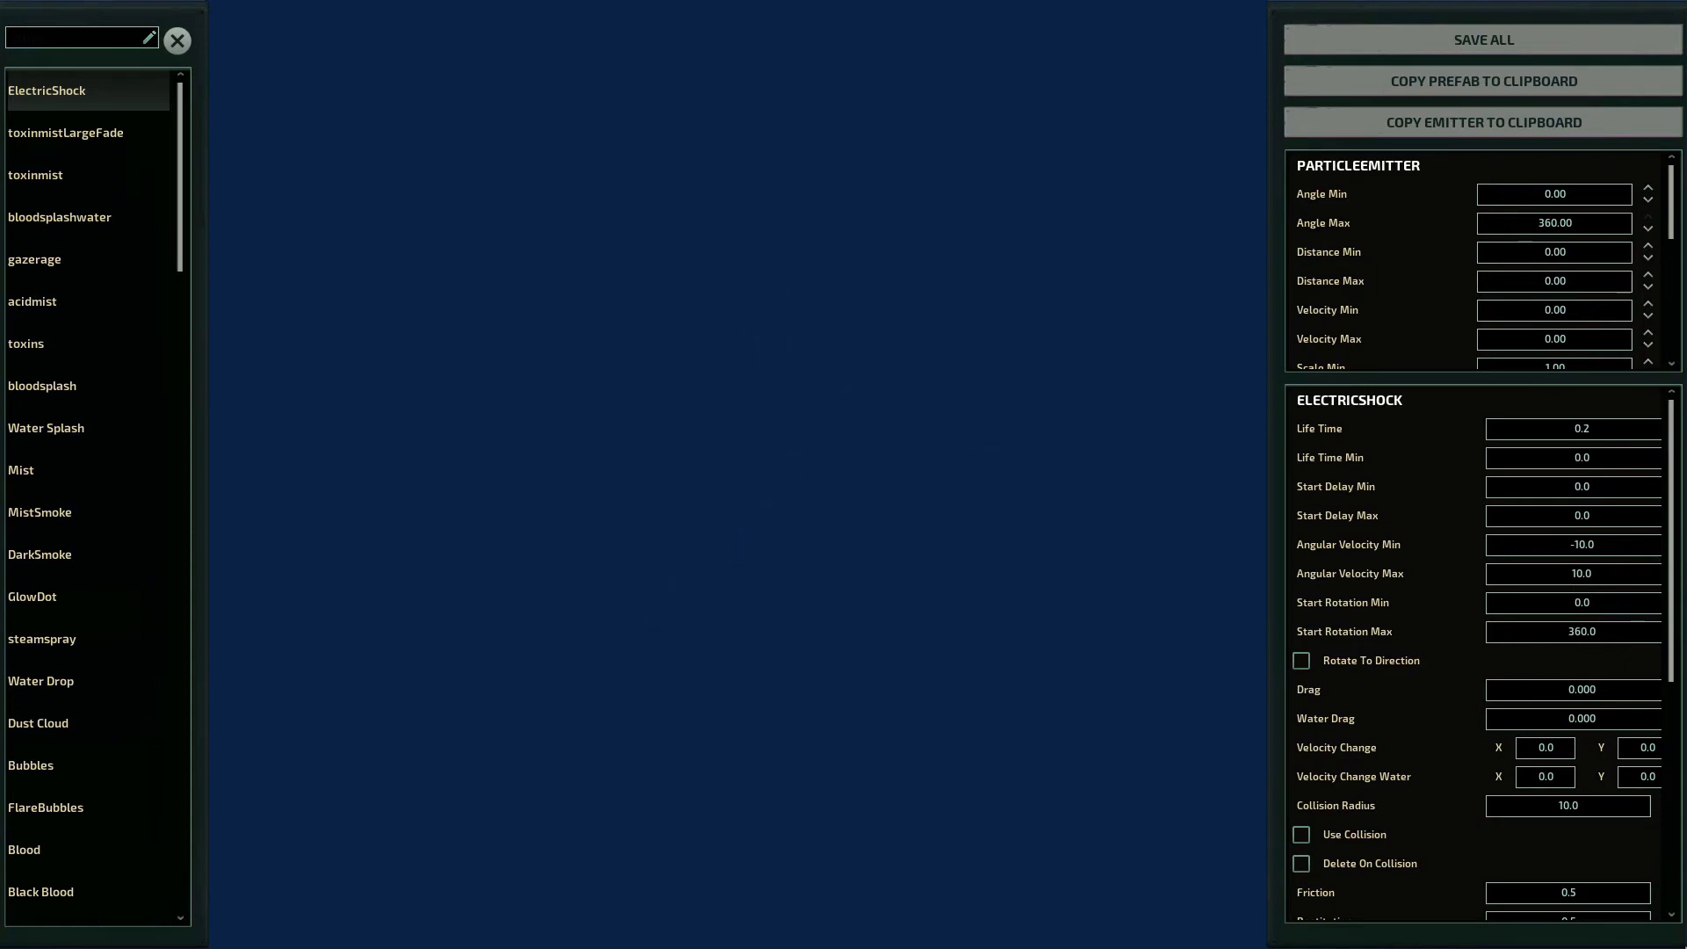
Step: Add <Particles file="Content/Particles/ParticlePrefabs.xml" /> inside contentpackage in filelist.xml
type("explo")
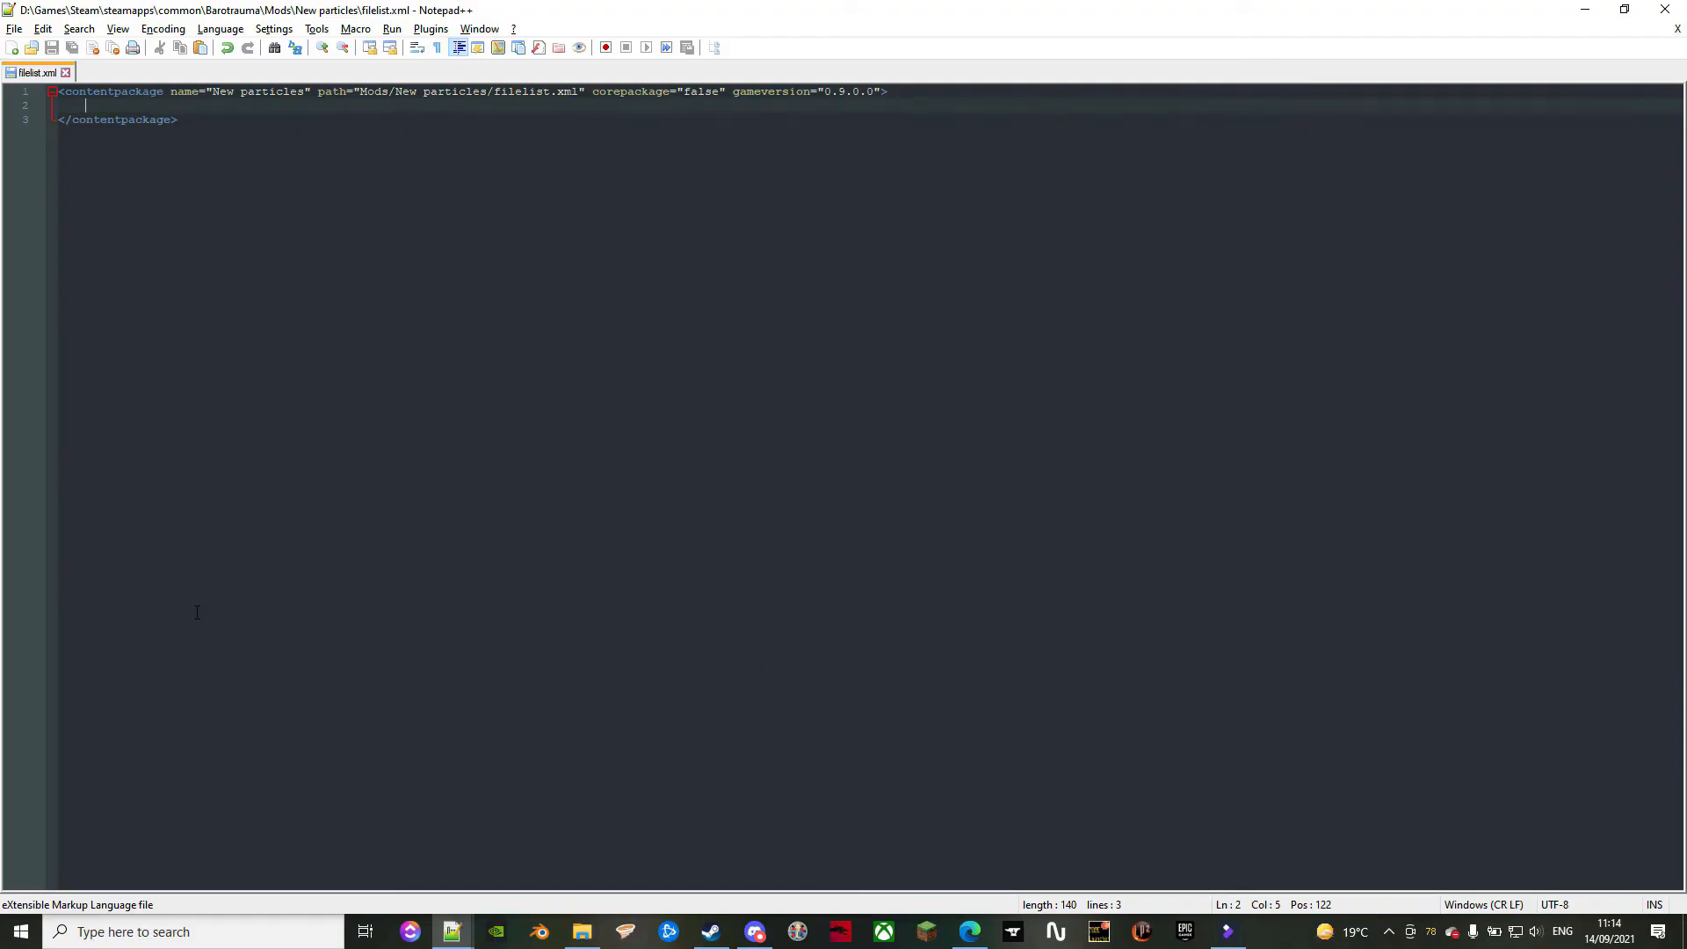
type("<Particles file=\"Content/Particles/ParticlePrefabs.xml\" />")
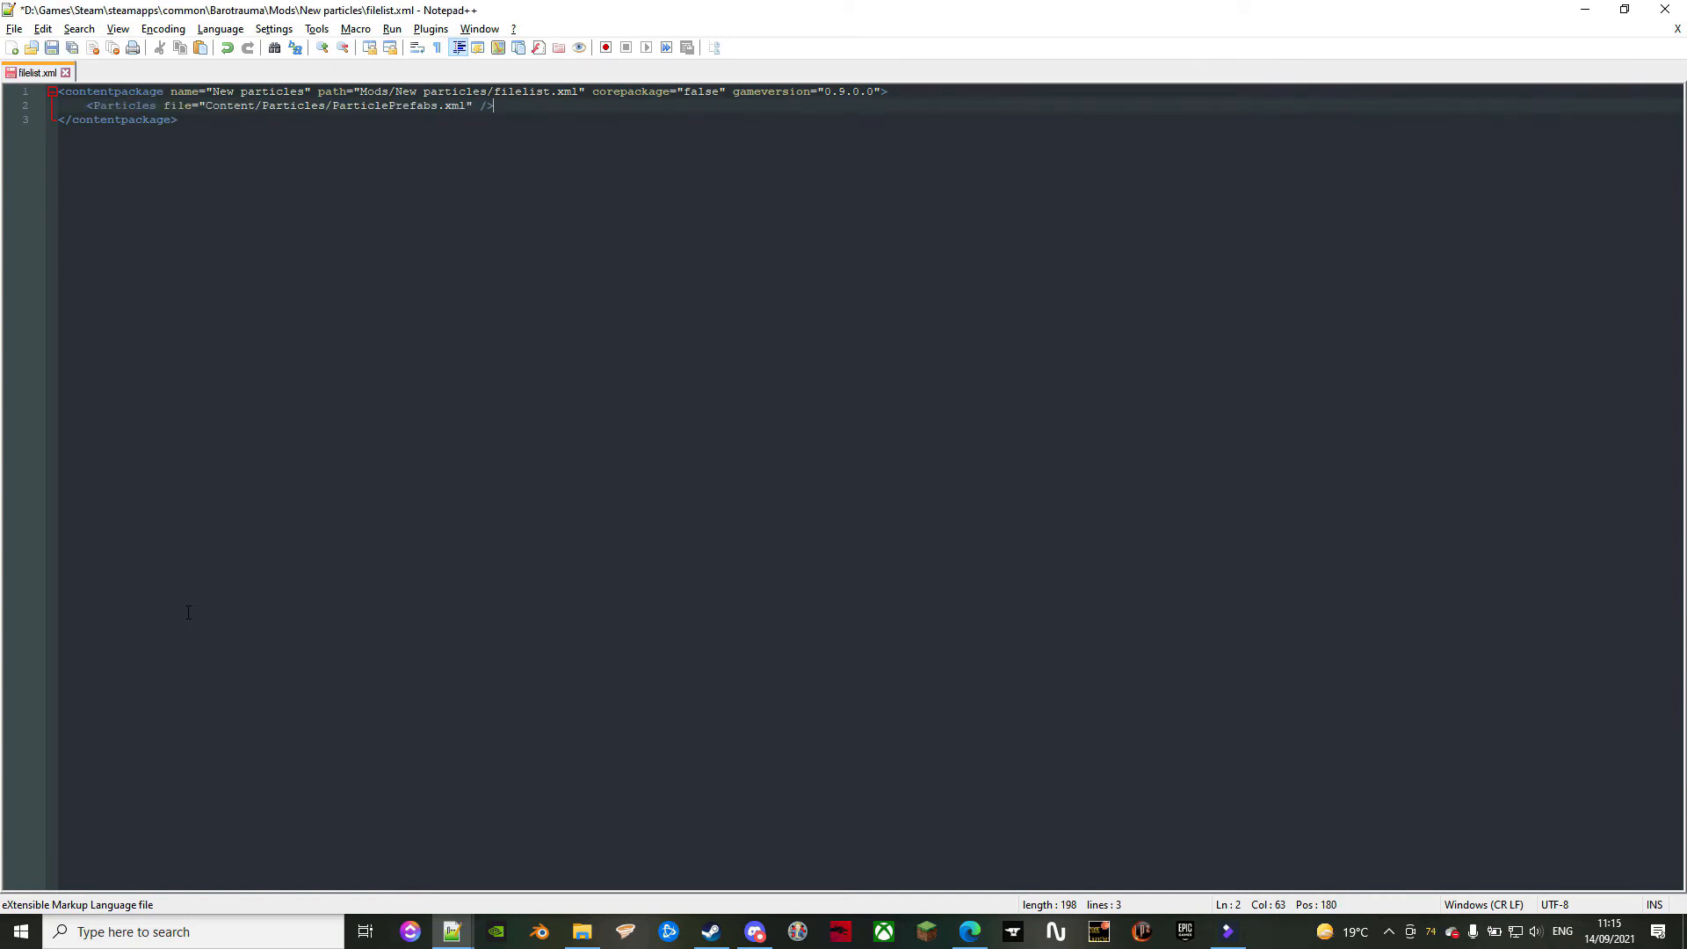